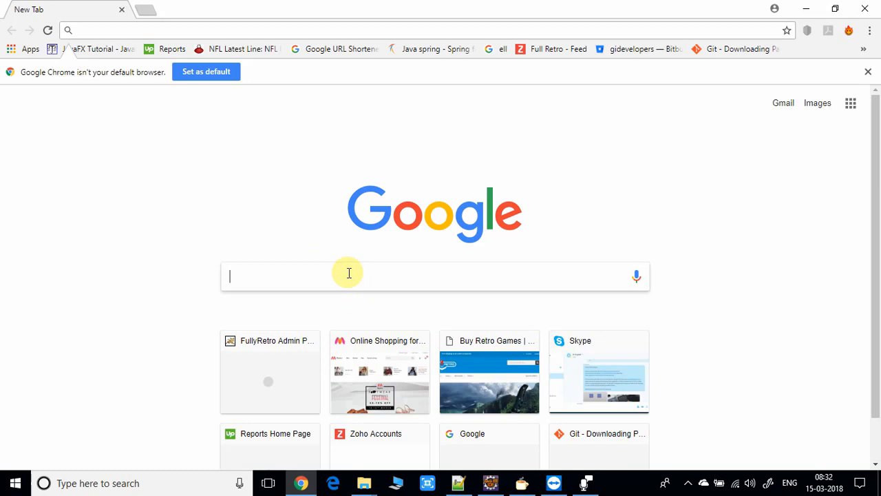
# Search Google for 'debeaver community edition' from the address bar
pyautogui.write('debeav')
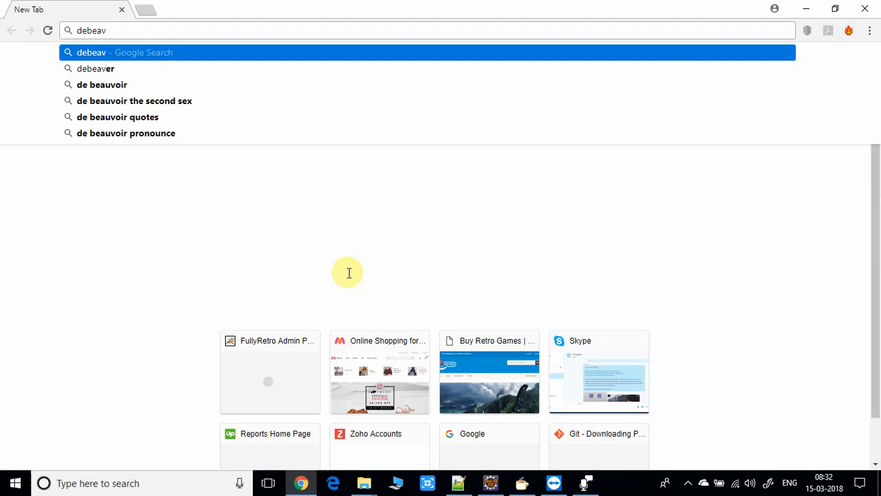
pyautogui.write('we')
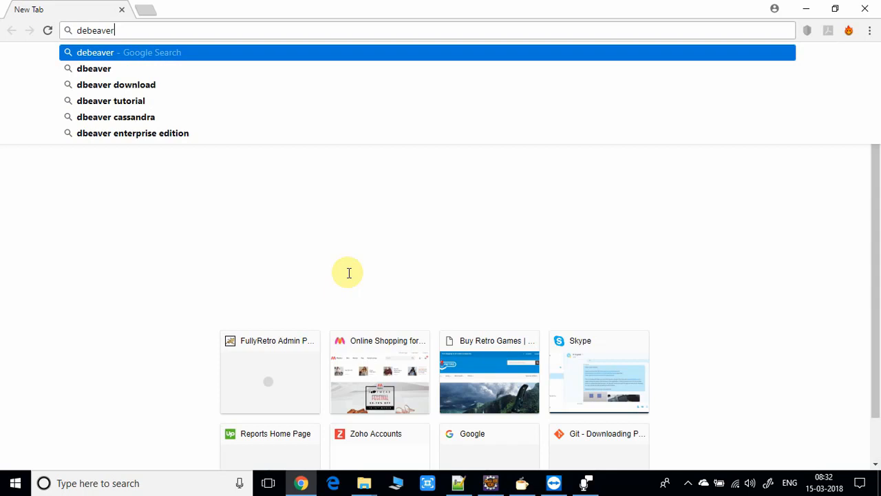
pyautogui.write('oogle.co.in/search?q=')
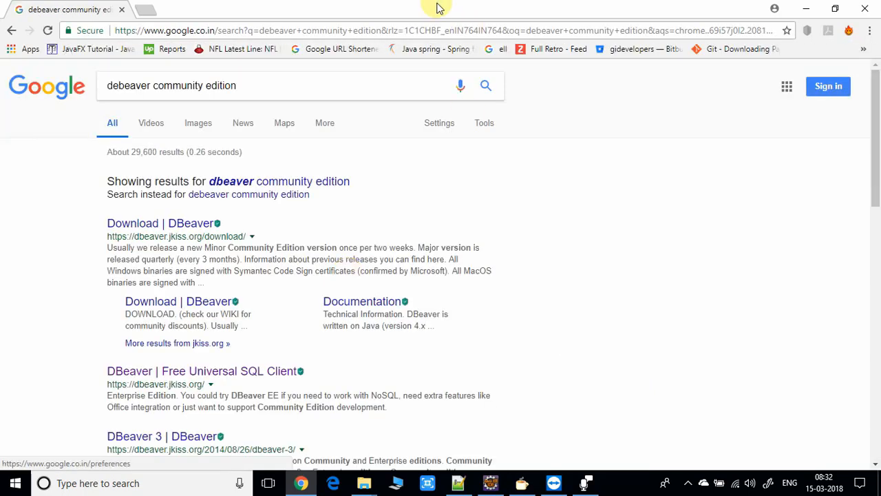
pyautogui.moveTo(365, 190)
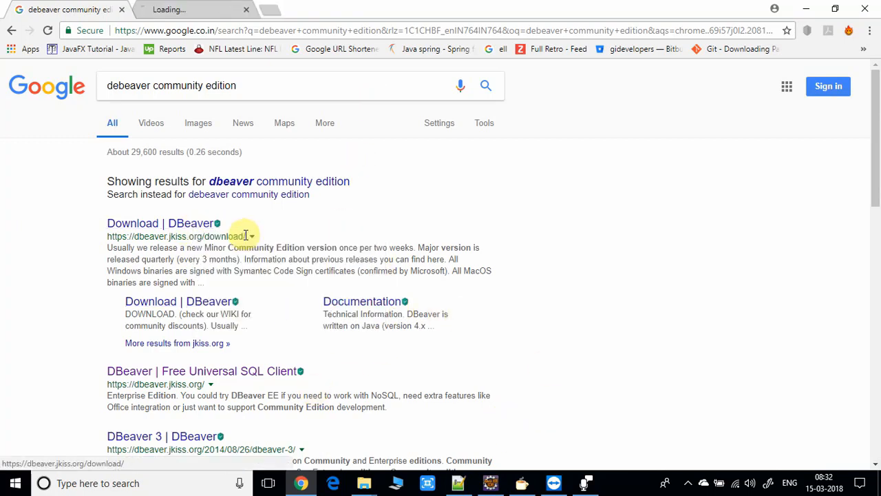
# Go to the 'Download | DBeaver' result and scroll to the Community Edition 5.0.0 Windows section
pyautogui.click(159, 223)
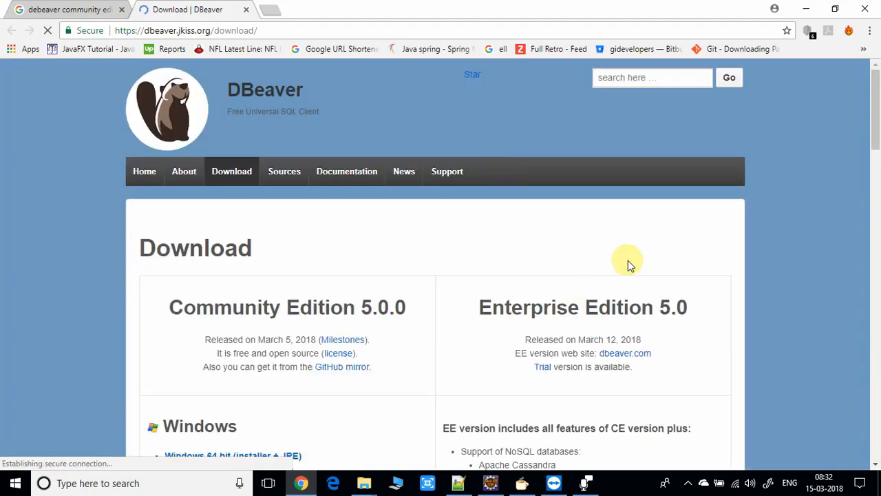
pyautogui.scroll(-3)
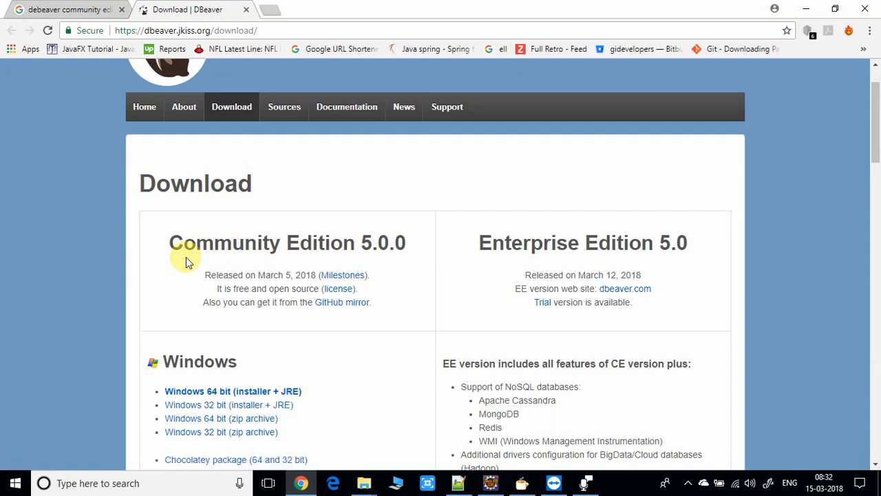
pyautogui.moveTo(427, 260)
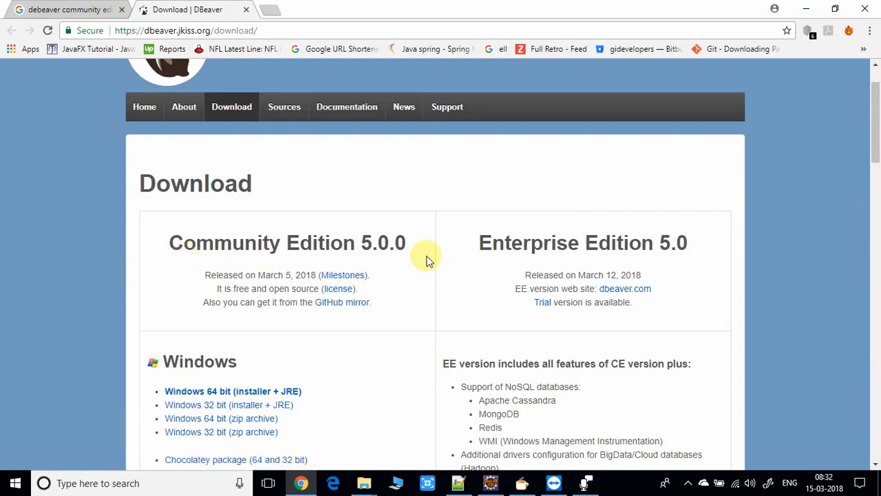
pyautogui.moveTo(709, 329)
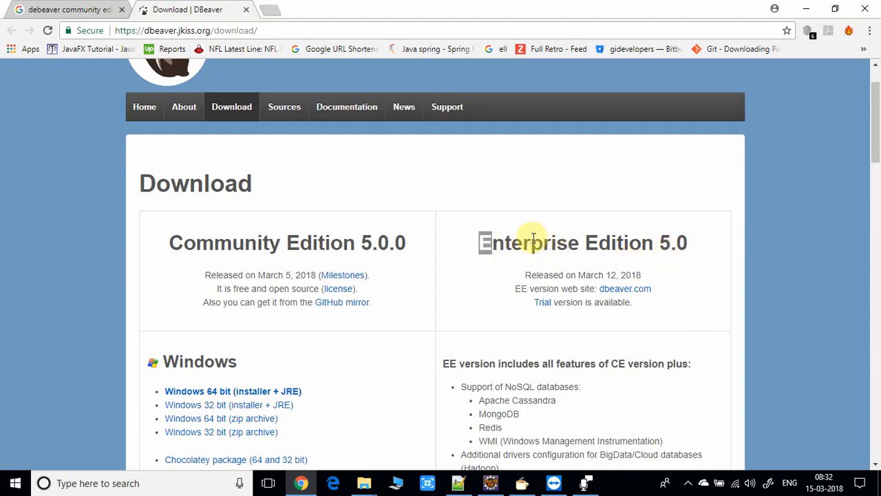
pyautogui.scroll(-3)
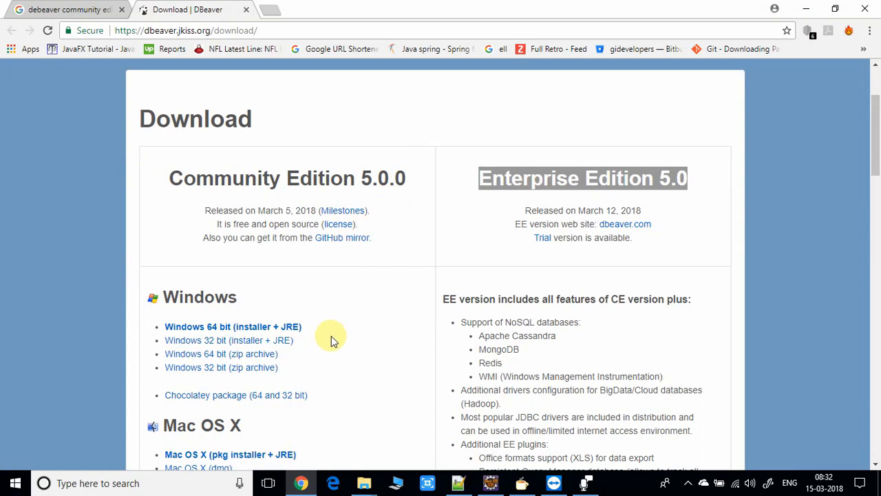
pyautogui.scroll(-3)
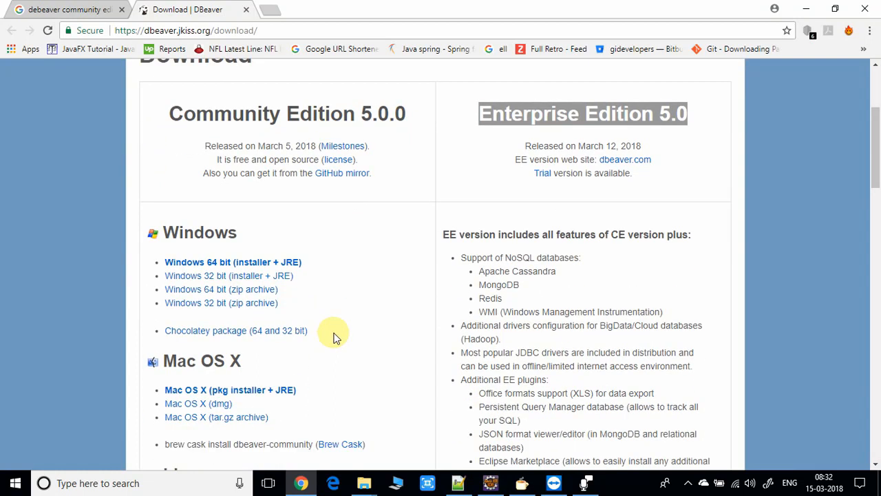
pyautogui.moveTo(247, 250)
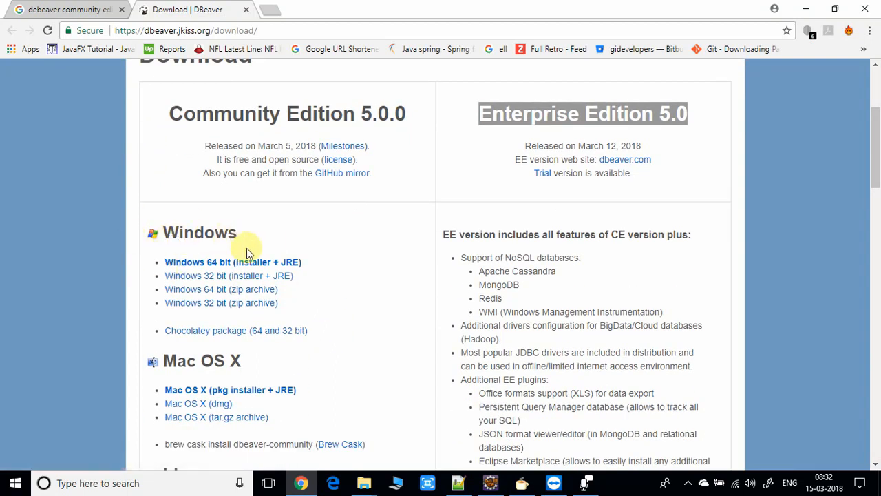
pyautogui.moveTo(338, 442)
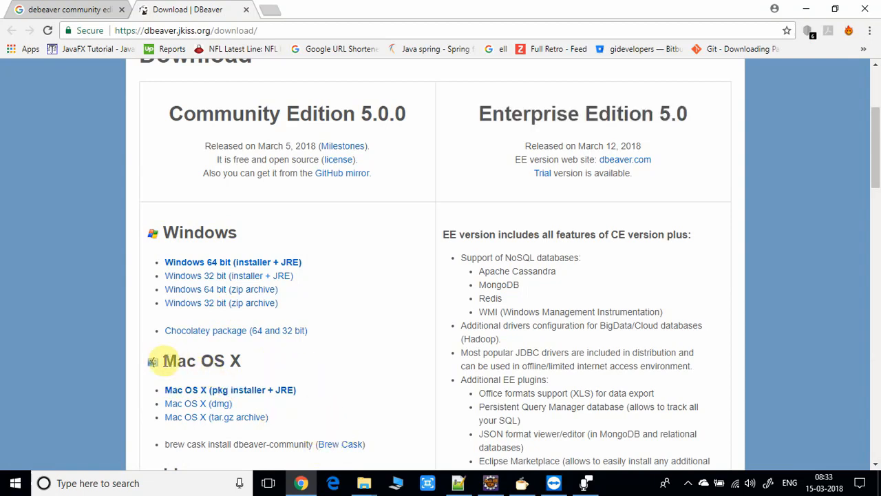
pyautogui.scroll(-3)
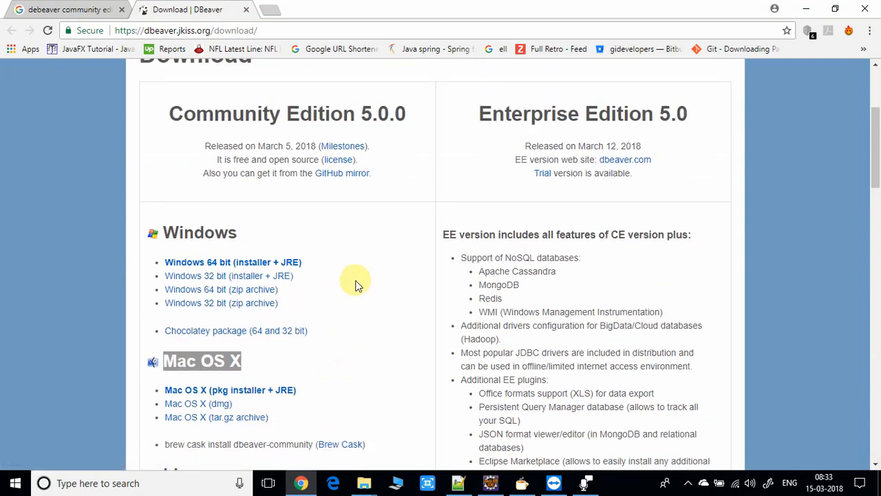
pyautogui.moveTo(223, 330)
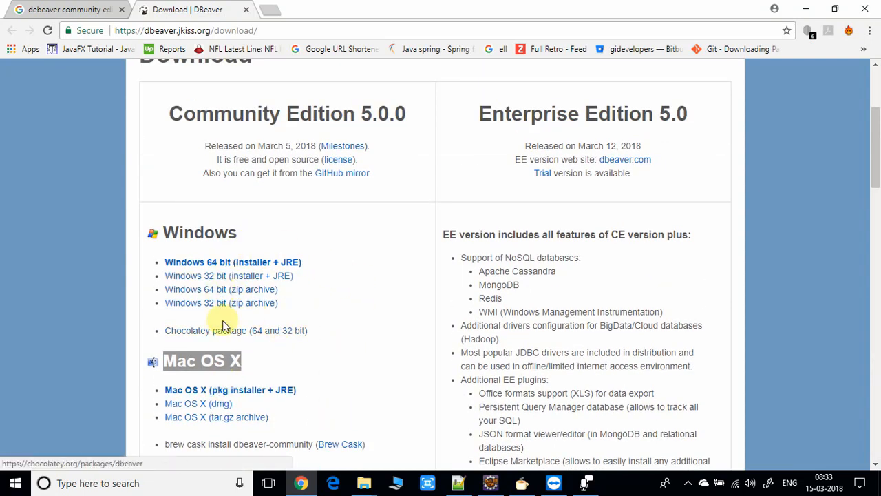
pyautogui.moveTo(181, 317)
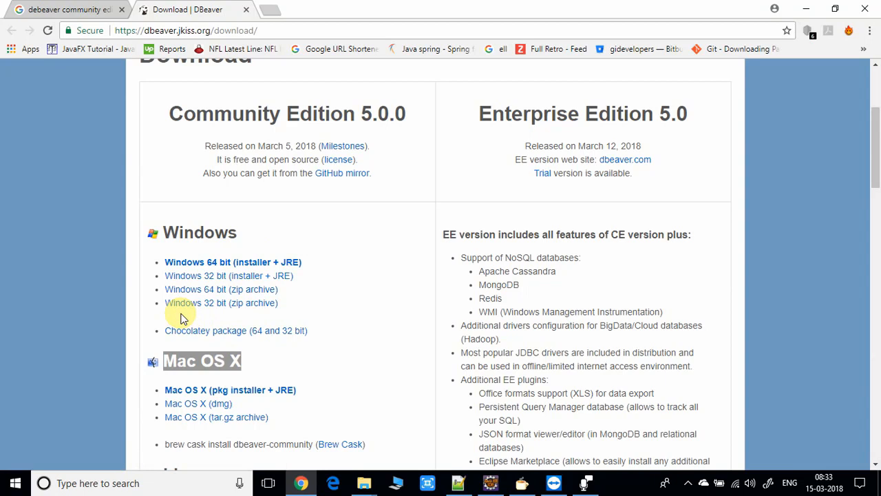
pyautogui.moveTo(310, 301)
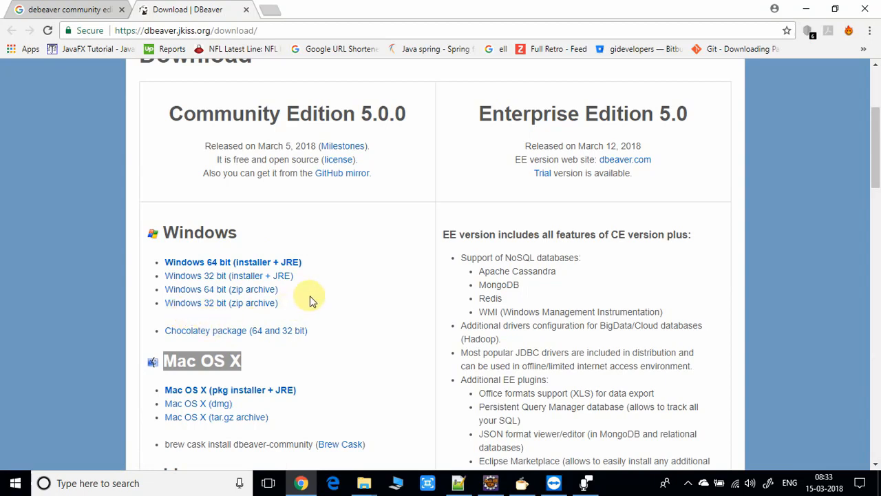
pyautogui.moveTo(221, 289)
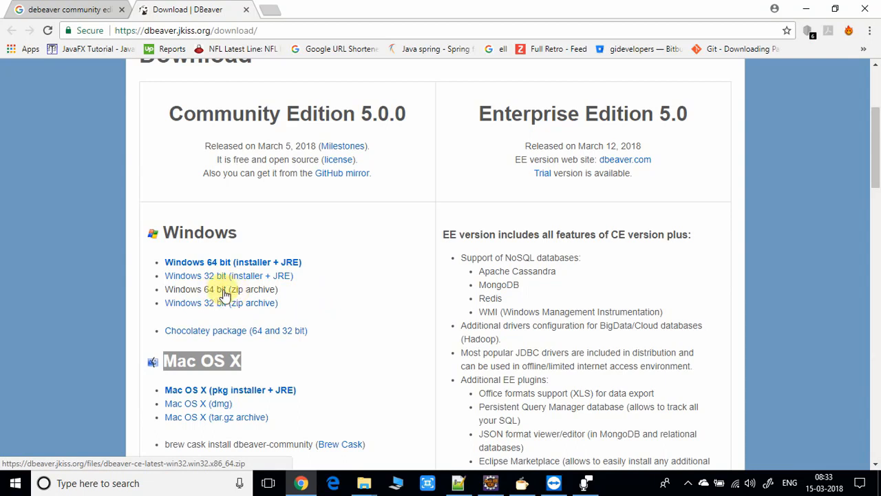
# Download 'Windows 64 bit (zip archive)' and reveal the zip in its SQL Client folder
pyautogui.click(200, 289)
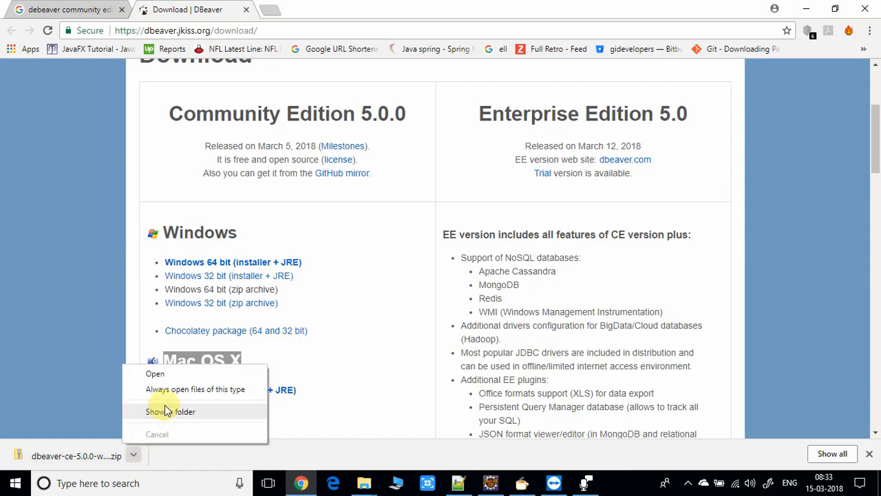
pyautogui.click(171, 410)
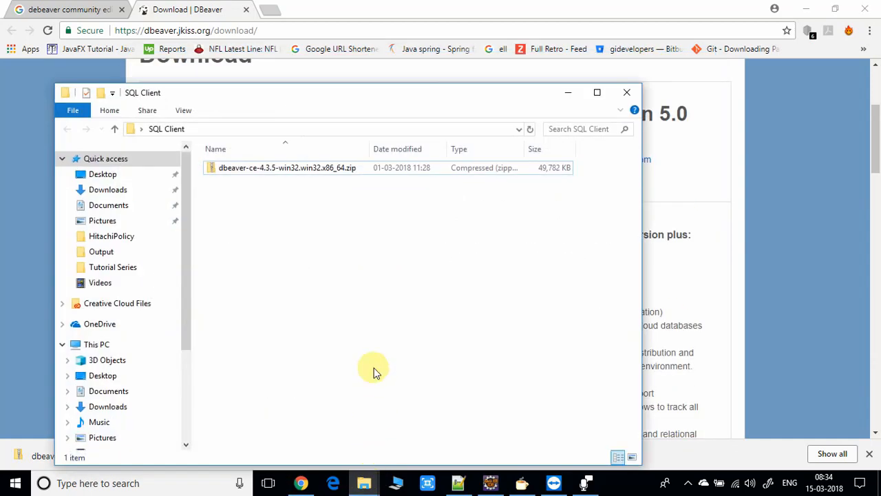
pyautogui.moveTo(364, 247)
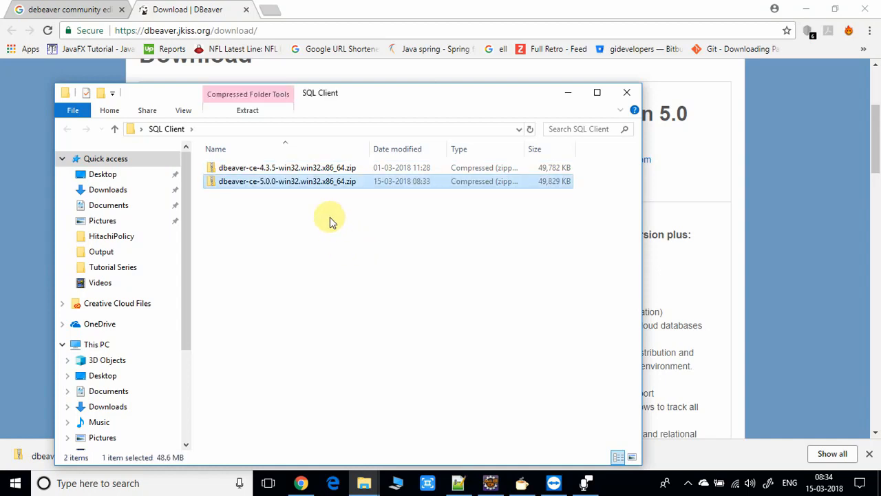
pyautogui.moveTo(276, 214)
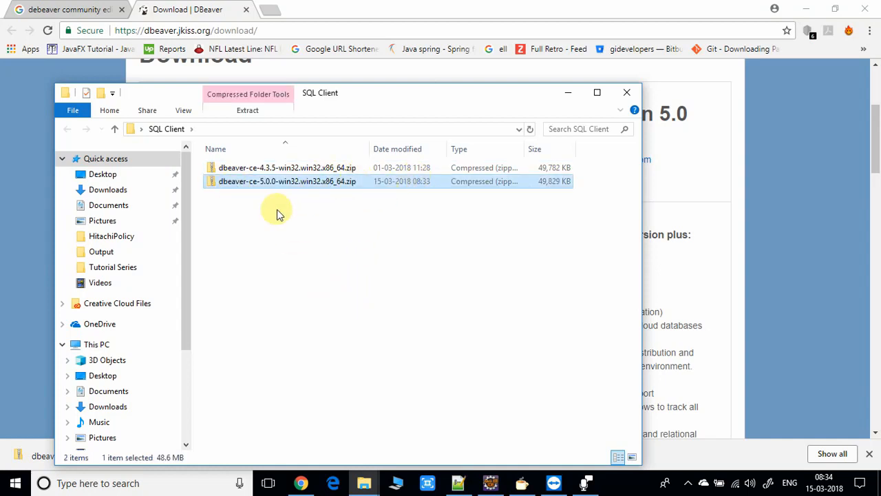
pyautogui.moveTo(234, 193)
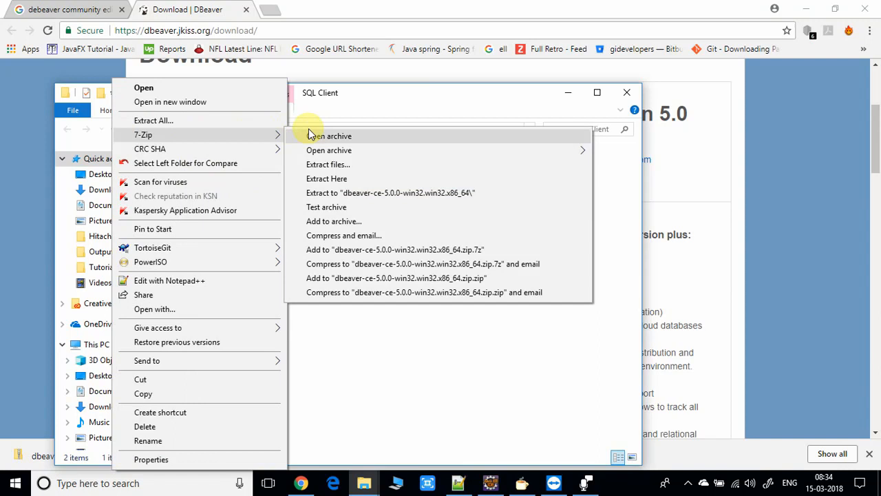
# Extract the dbeaver-ce-5.0.0 zip with 7-Zip into its own folder and enter that folder
pyautogui.click(326, 179)
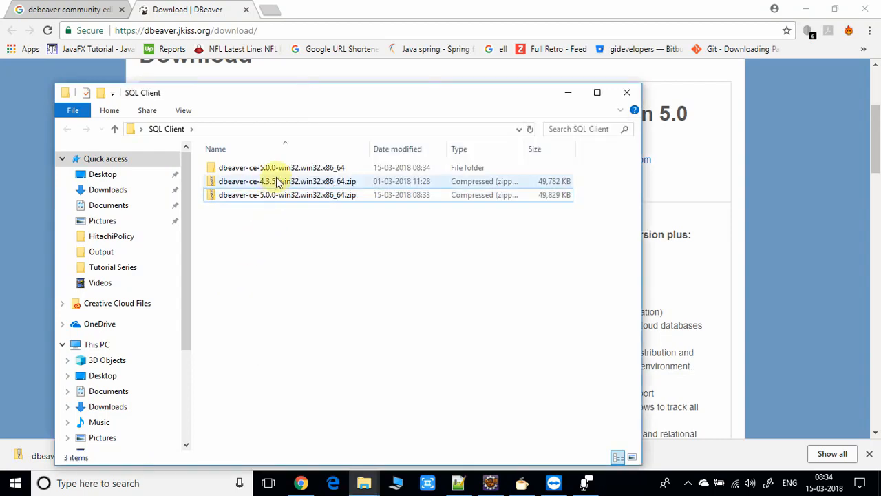
pyautogui.doubleClick(280, 167)
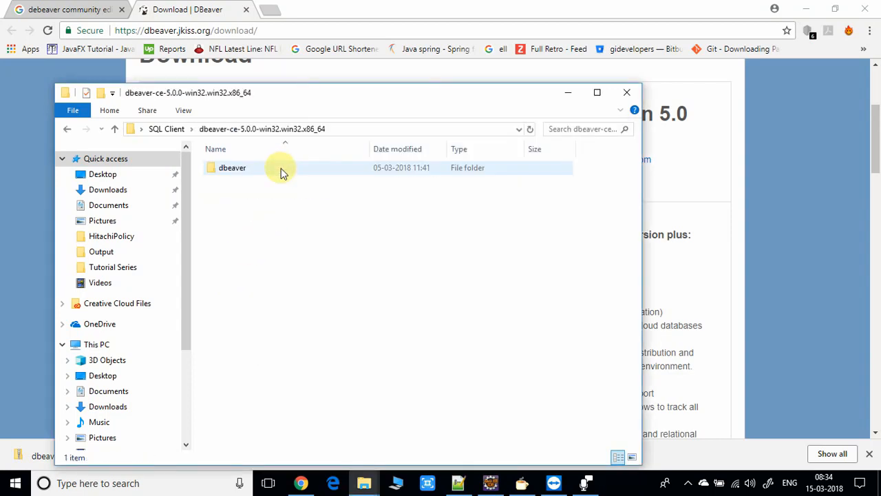
# Enter the inner dbeaver folder and launch dbeaver.exe
pyautogui.doubleClick(232, 167)
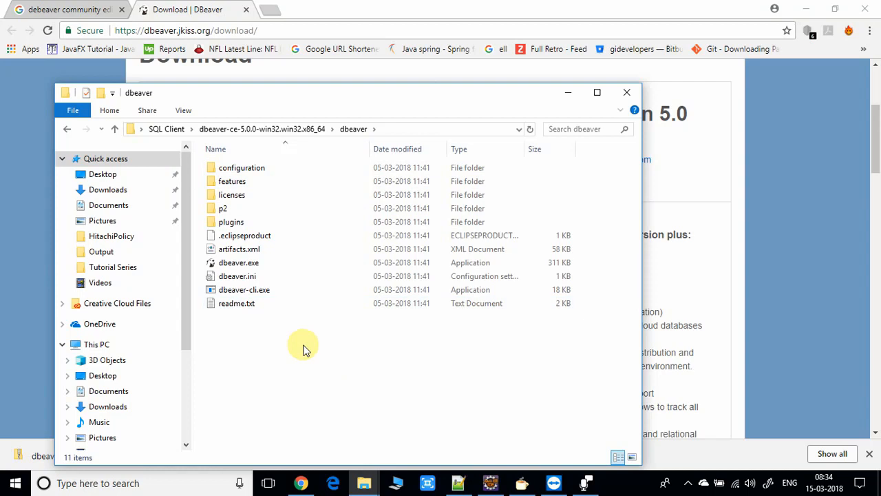
pyautogui.click(238, 261)
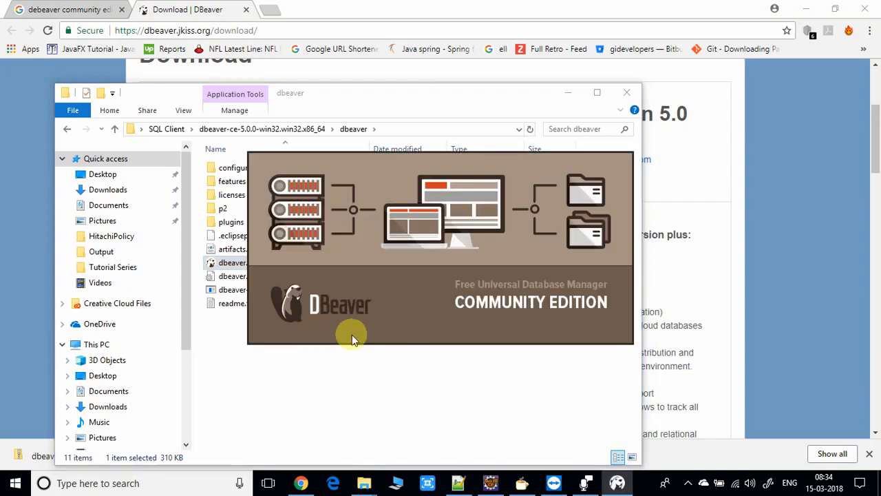
pyautogui.moveTo(573, 99)
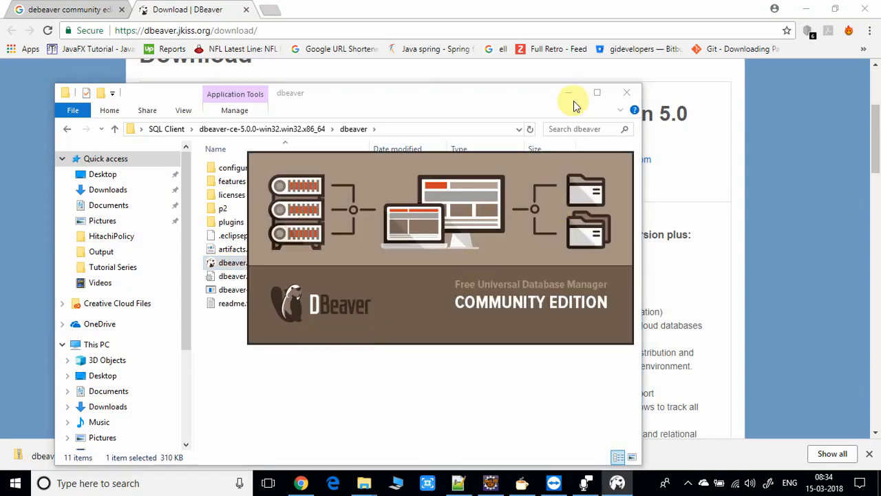
# Minimize File Explorer while DBeaver loads and connects to MySQL - fullretro
pyautogui.click(567, 92)
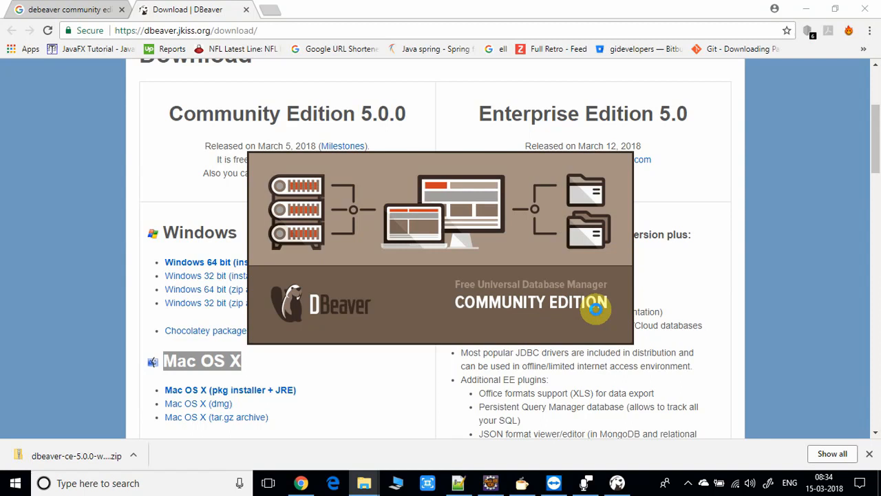
pyautogui.moveTo(531, 188)
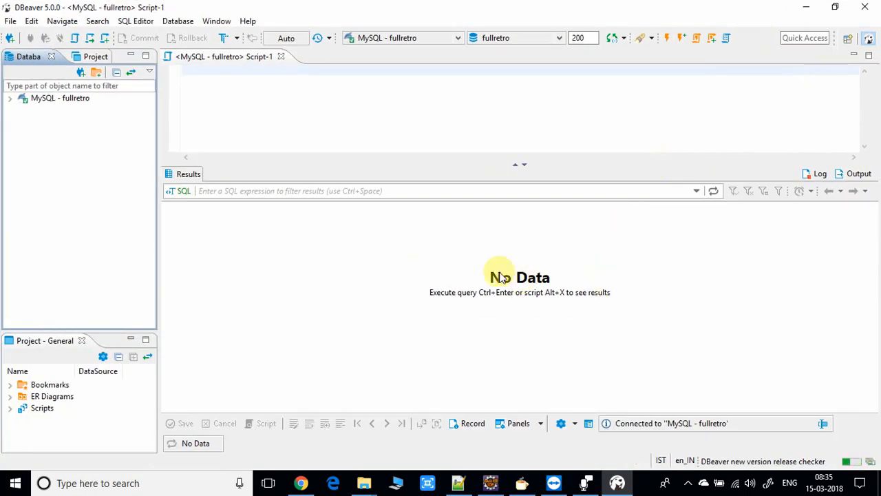
pyautogui.moveTo(336, 132)
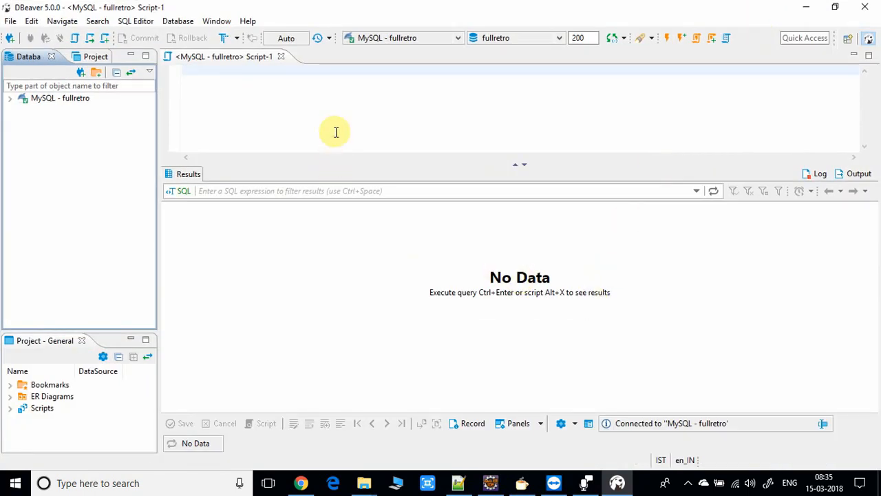
pyautogui.moveTo(380, 314)
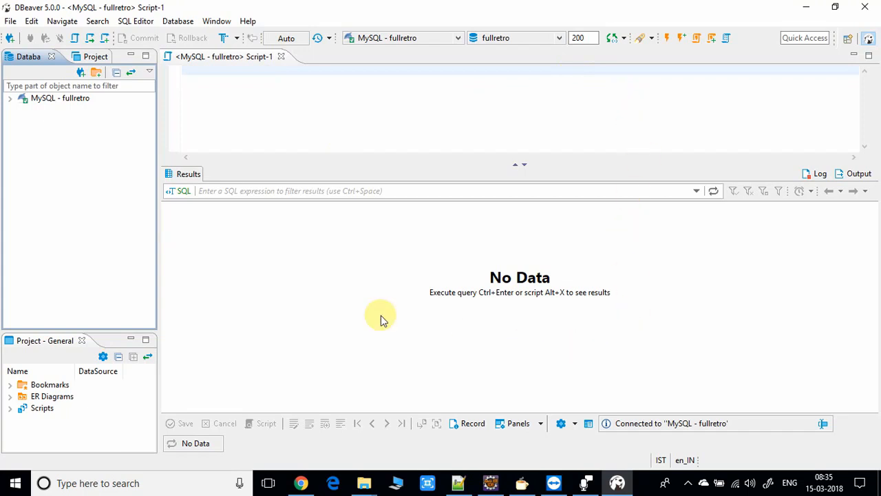
# Expand and select the MySQL - fullretro connection in the Database Navigator
pyautogui.click(11, 98)
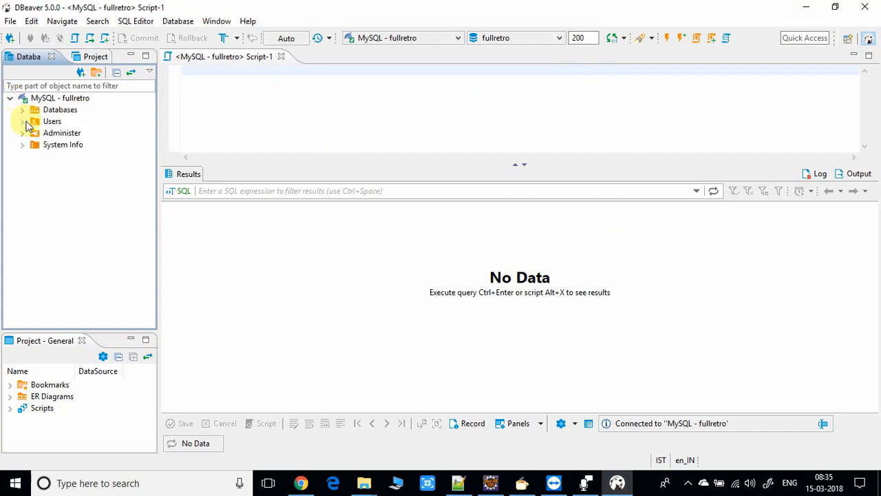
pyautogui.click(60, 98)
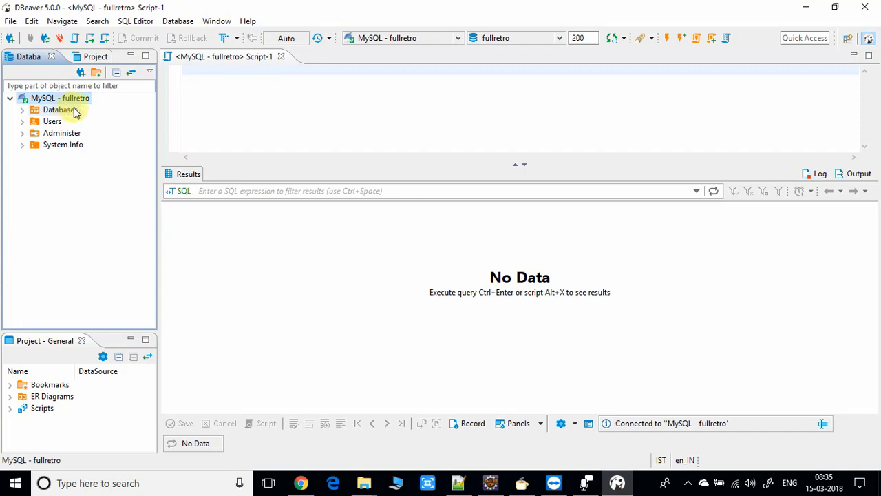
pyautogui.moveTo(76, 98)
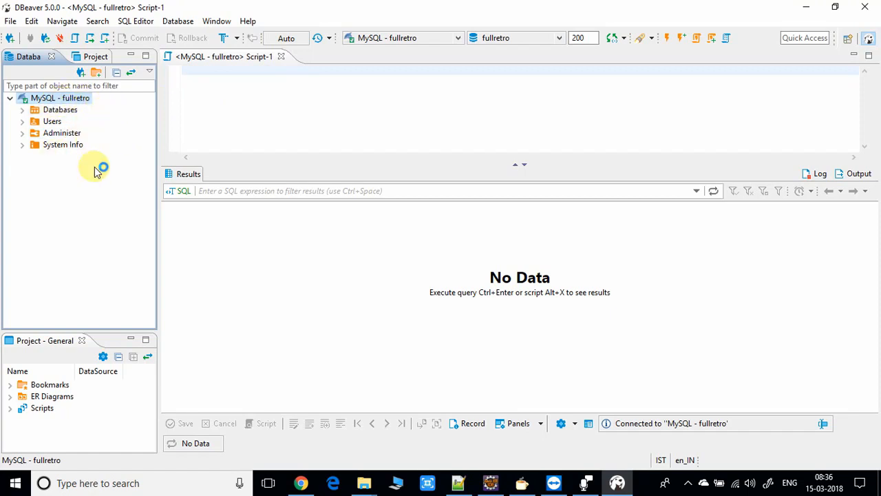
pyautogui.moveTo(102, 153)
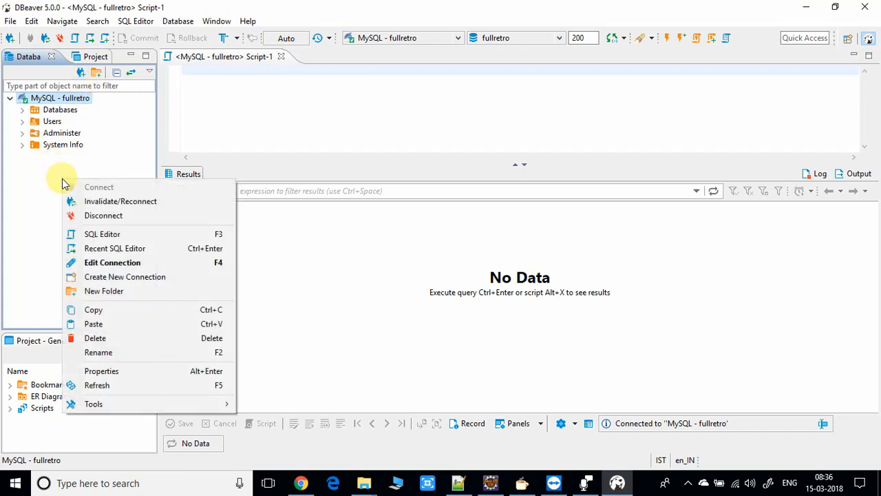
pyautogui.moveTo(124, 275)
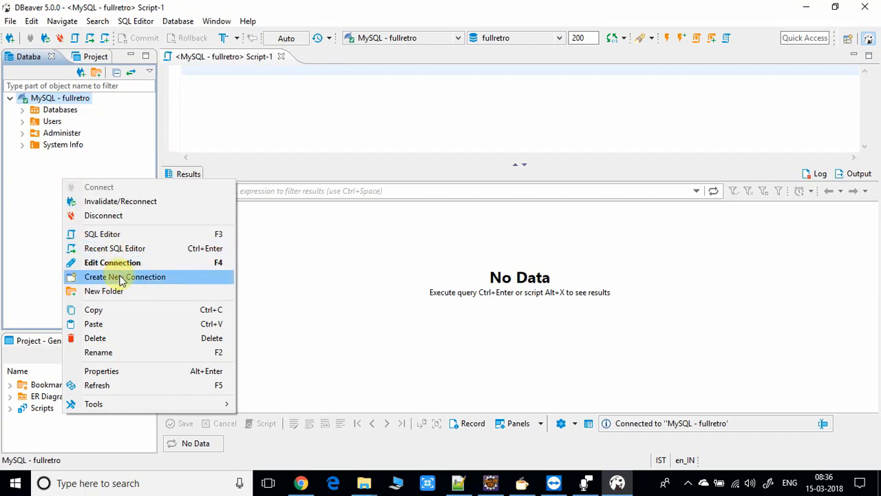
pyautogui.moveTo(170, 285)
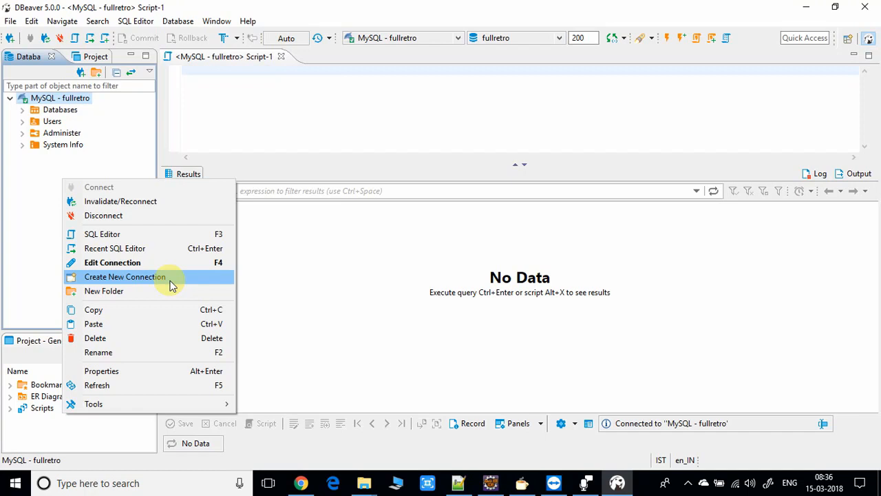
pyautogui.moveTo(278, 278)
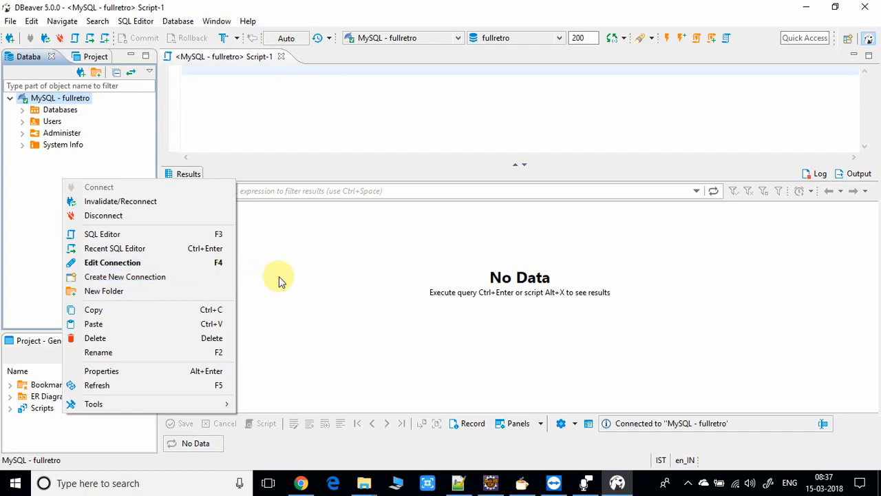